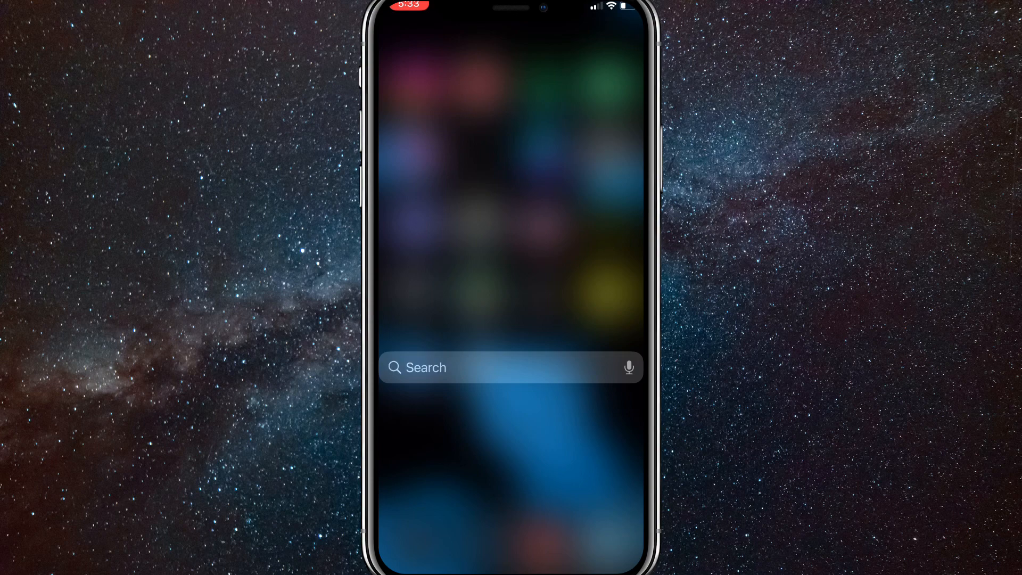
Launch the App Store via Spotlight and enter "spotify" in its search field.
type("app Store")
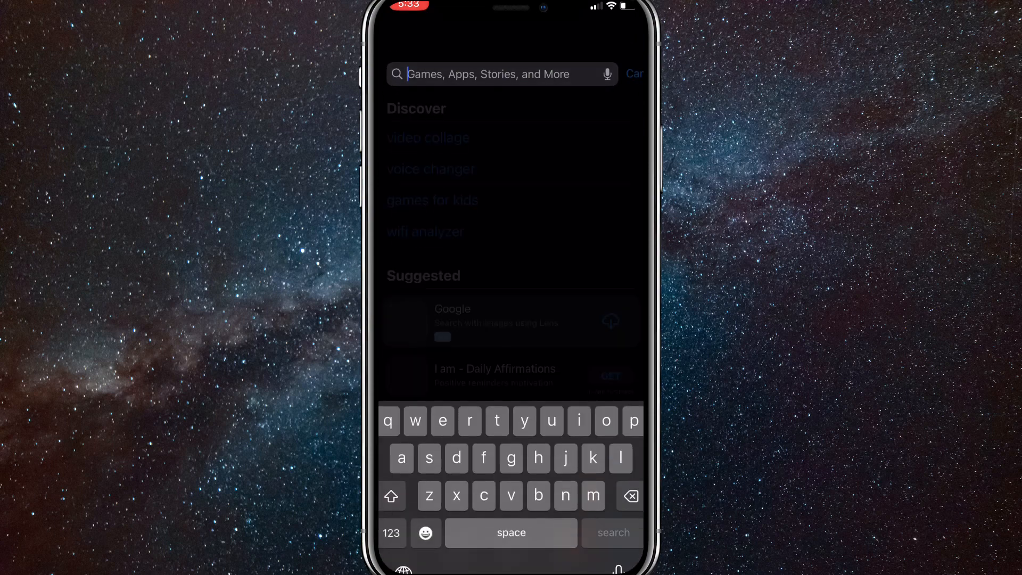
type("spotify")
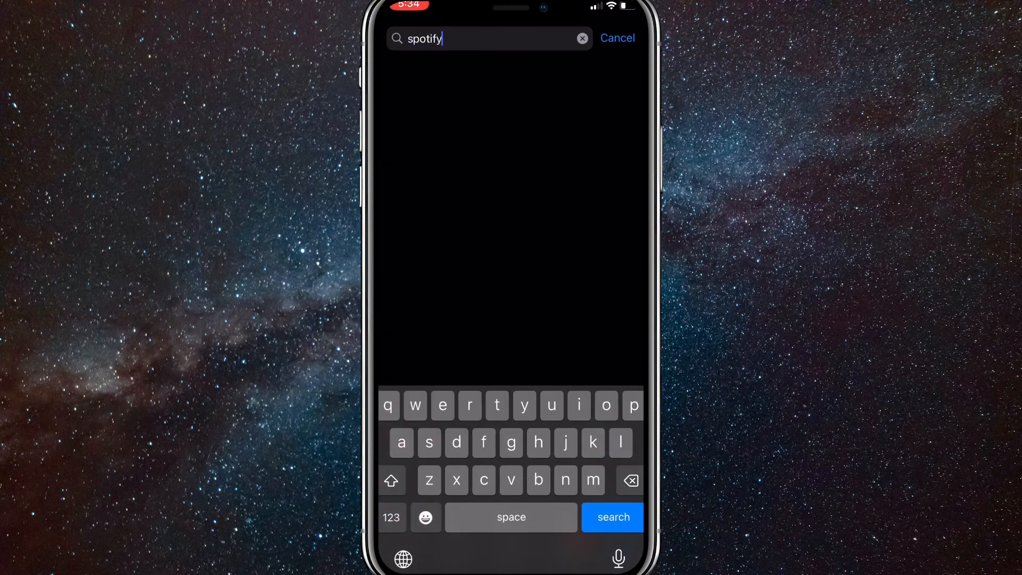
Run the search, view Spotify's already-installed app page, then go to the home screen.
left_click(611, 517)
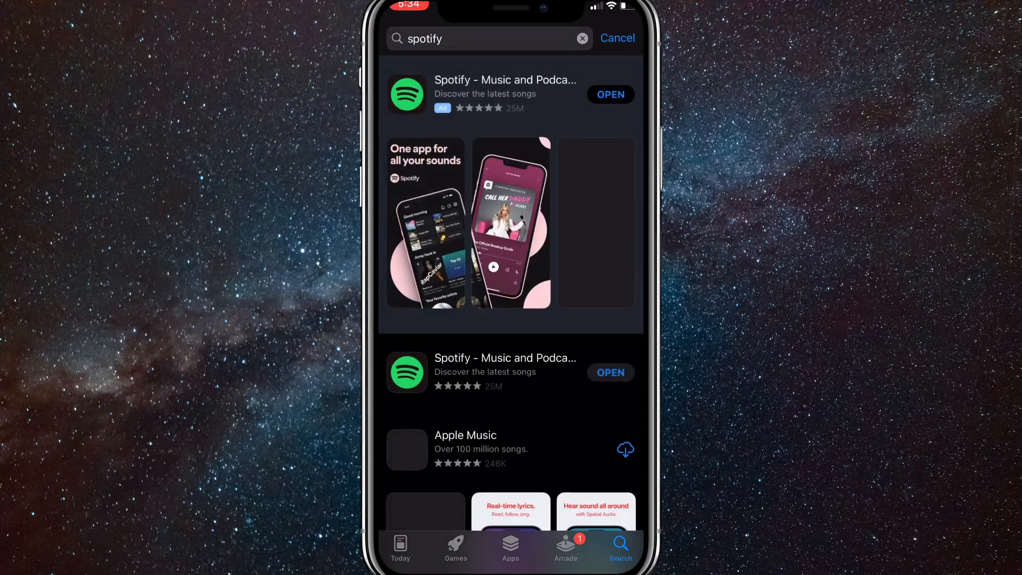
left_click(505, 94)
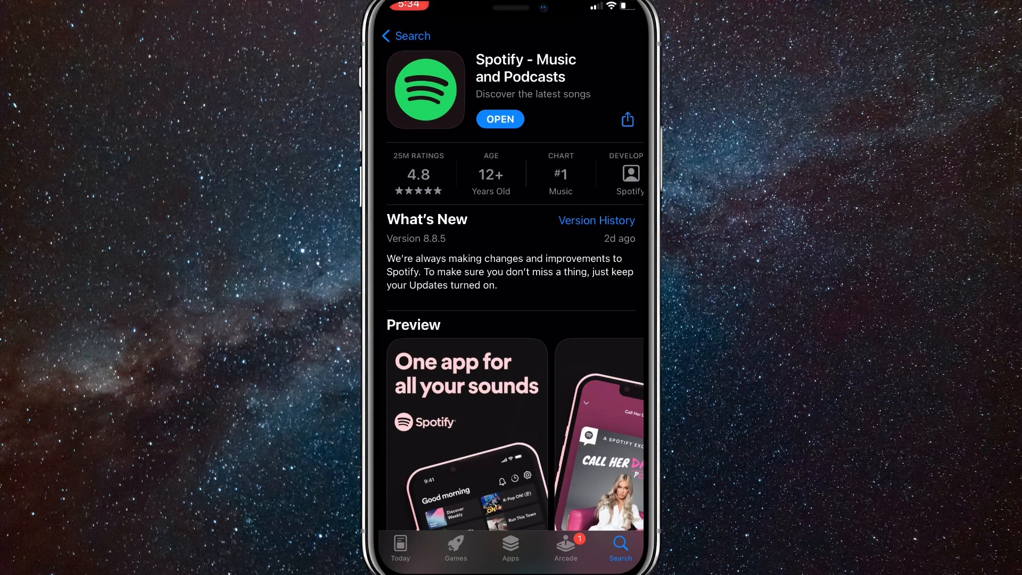
key("home")
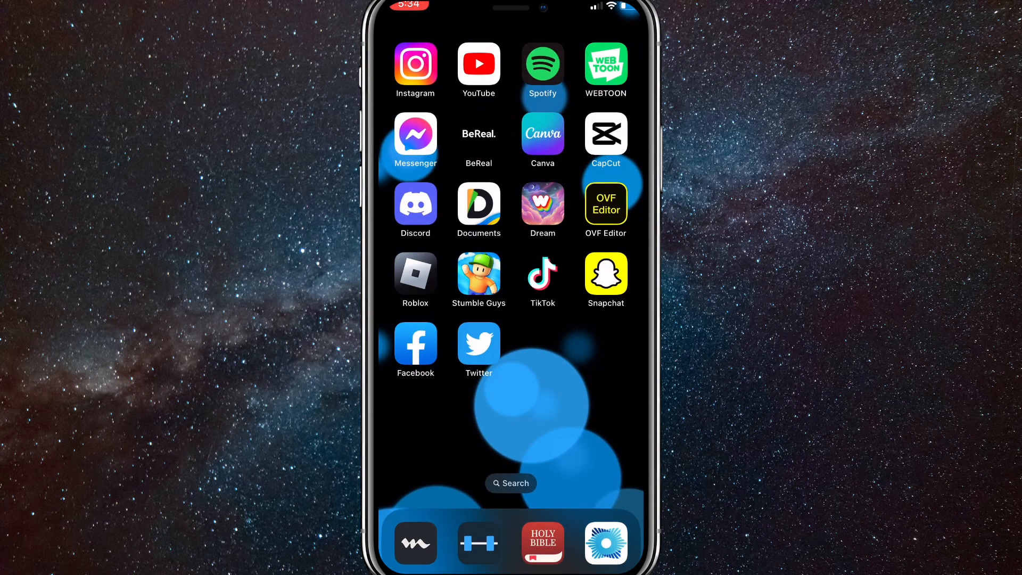
Launch Spotify and open Classical Piano Essentials from Your Library.
left_click(542, 63)
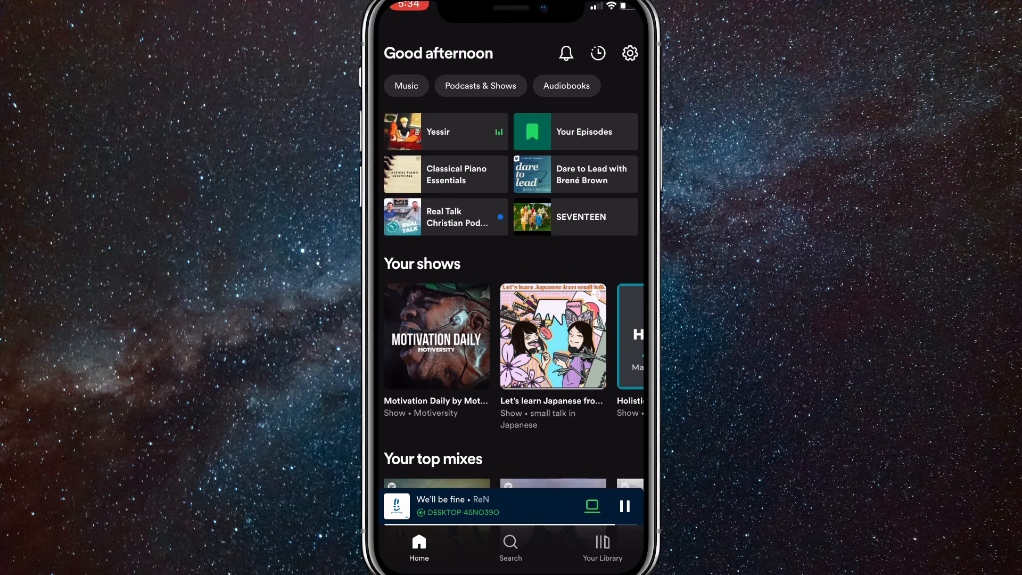
left_click(602, 547)
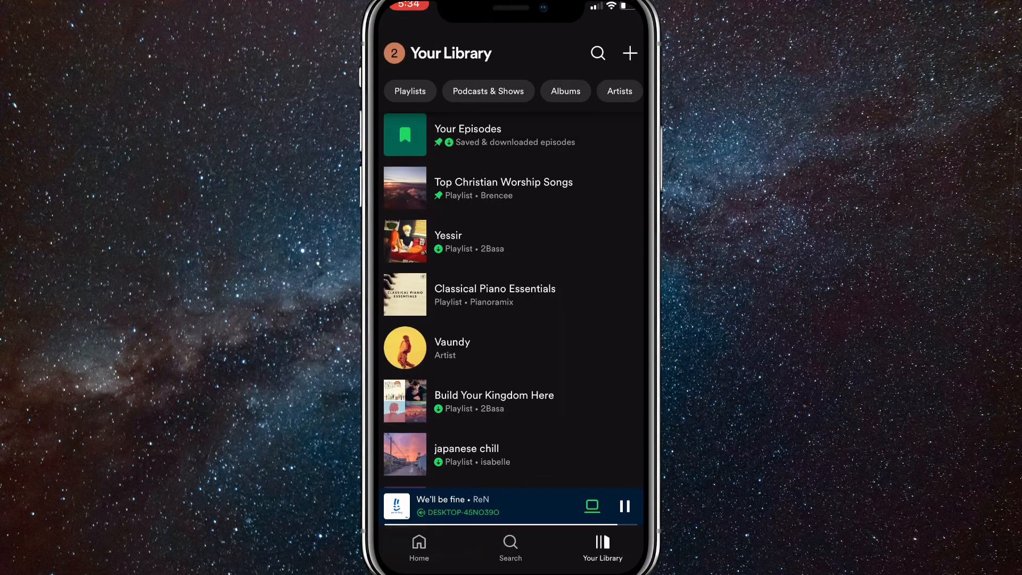
scroll("down", 3)
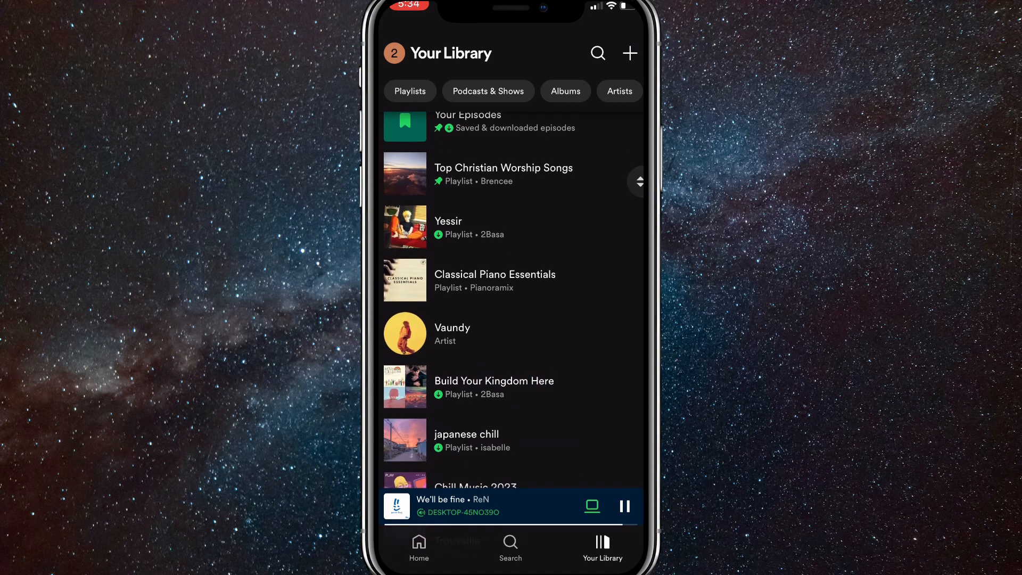
left_click(495, 280)
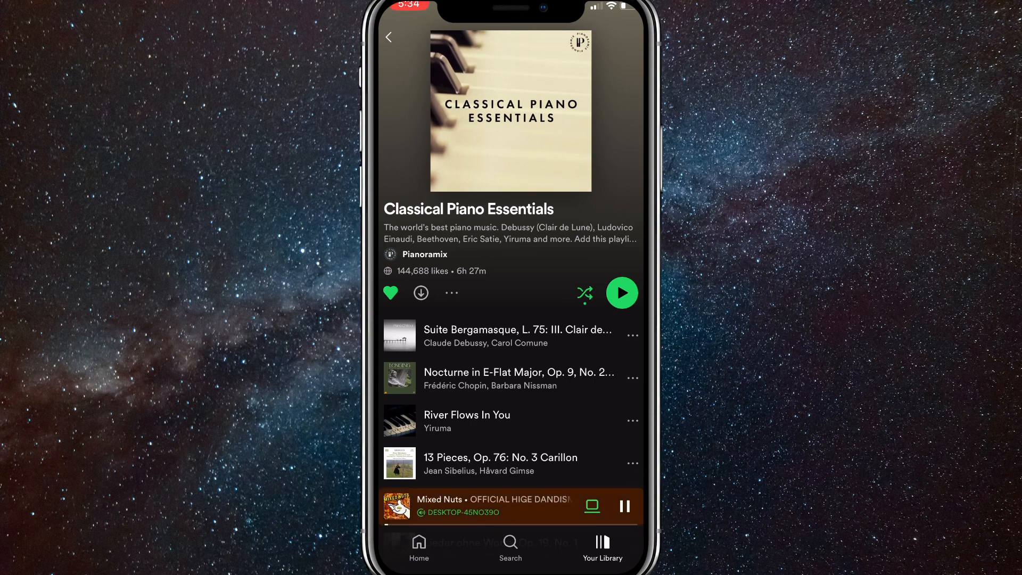
Start Classical Piano Essentials playing from Debussy's Clair de Lune and return to the top.
scroll("up", 3)
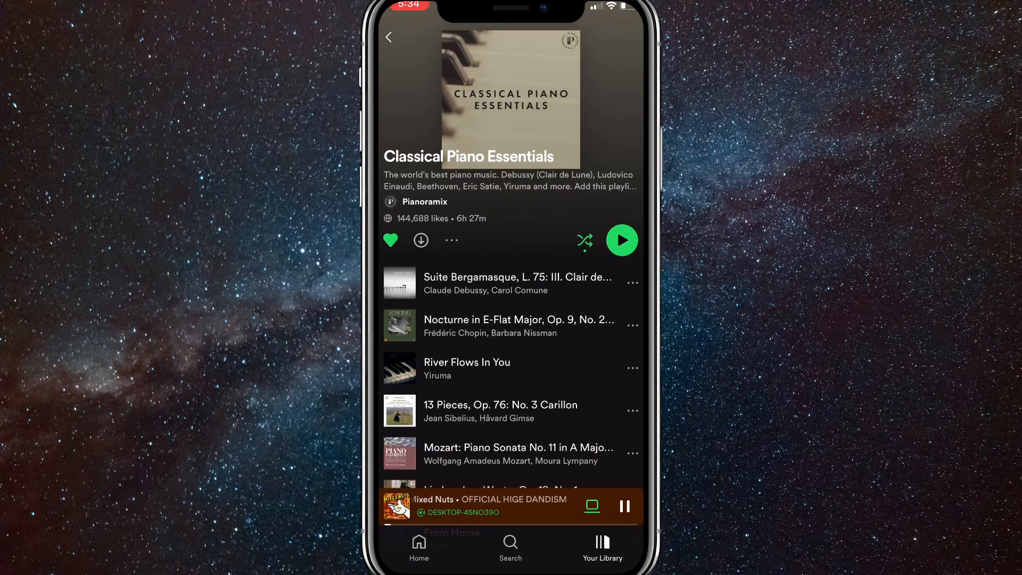
scroll("down", 3)
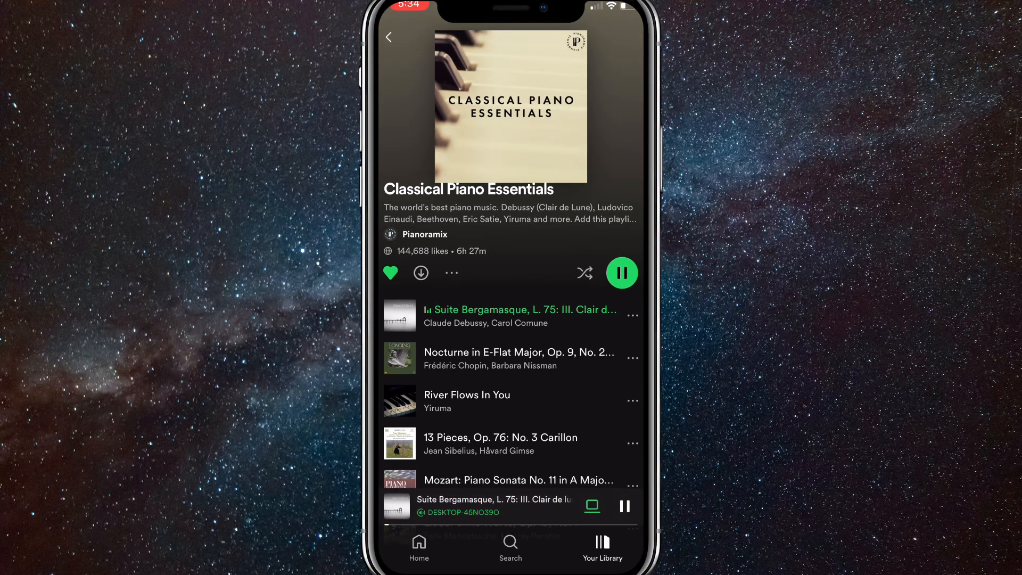
scroll("up", 3)
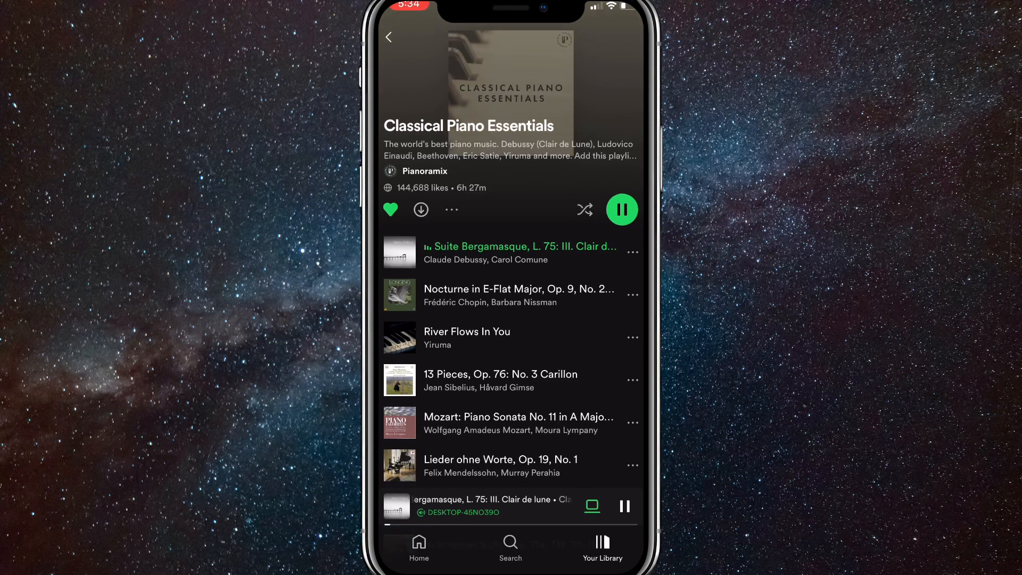
scroll("up", 3)
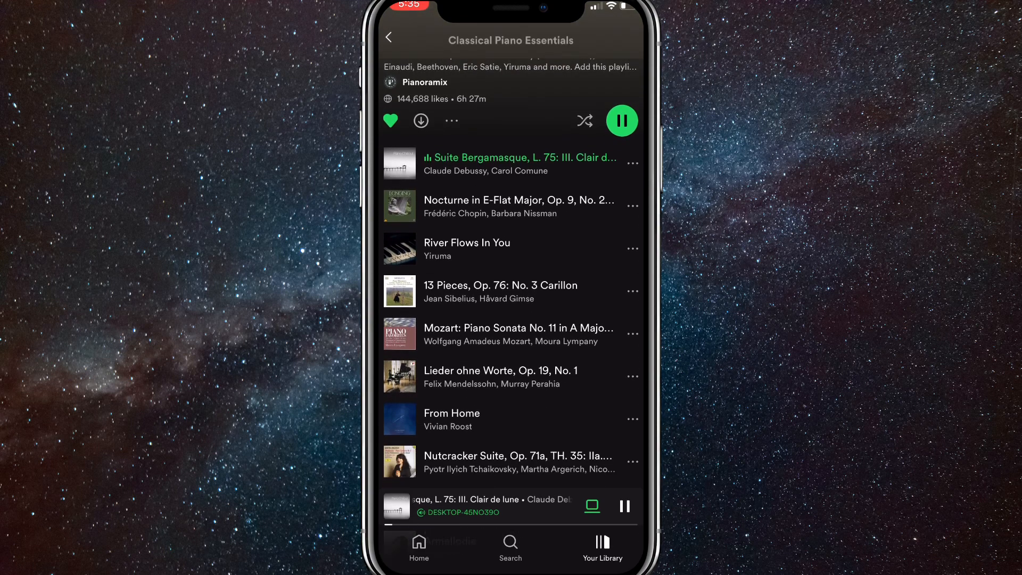
scroll("down", 3)
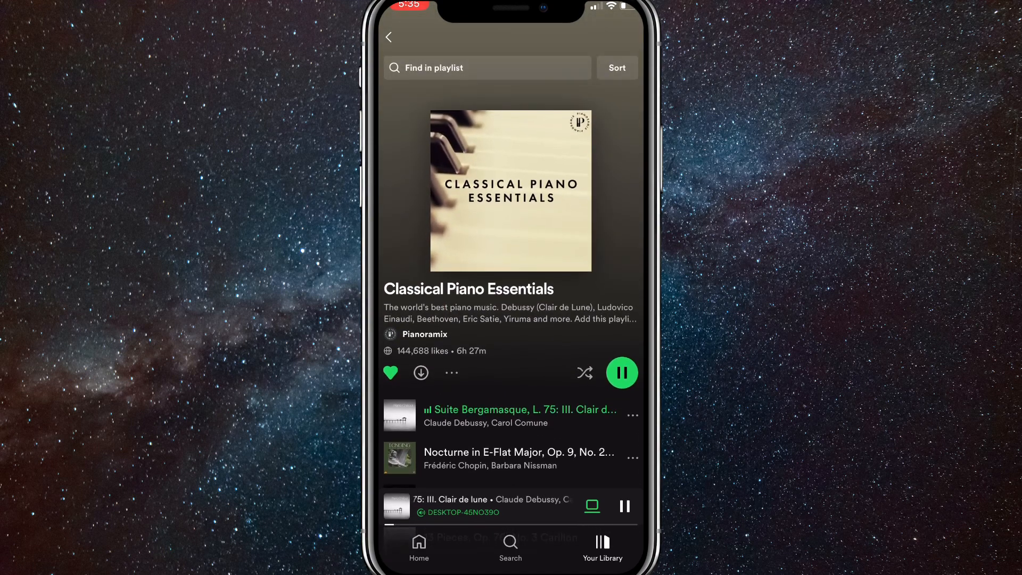
Expand the now-playing screen, enable shuffle, and restart Clair de Lune from the beginning.
left_click(479, 506)
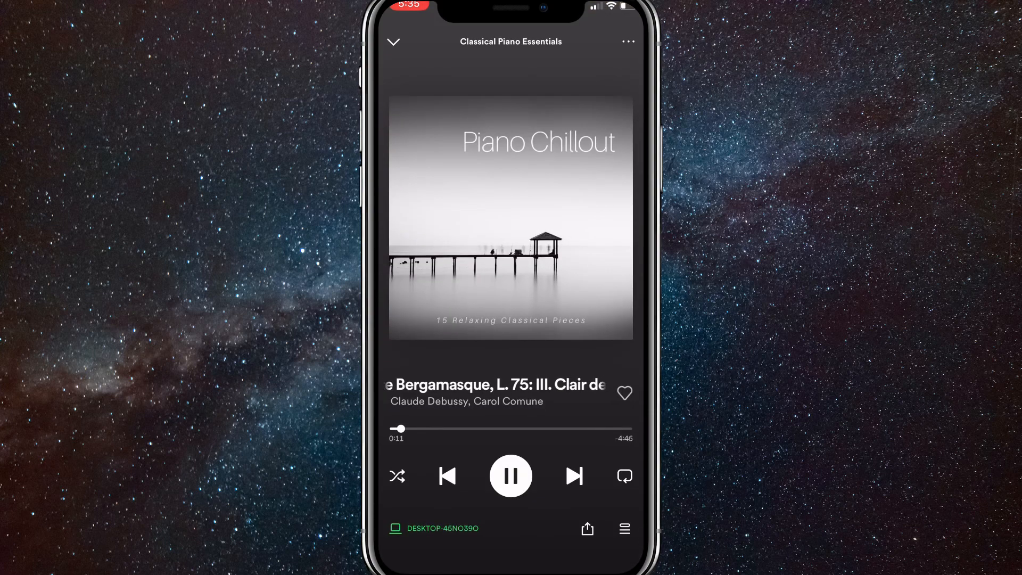
left_click(396, 475)
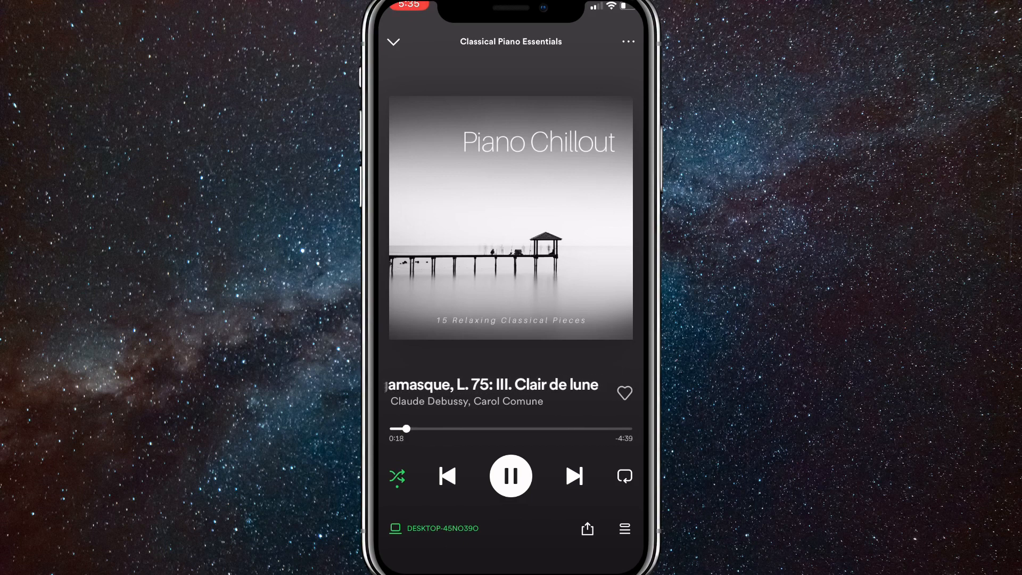
left_click(446, 475)
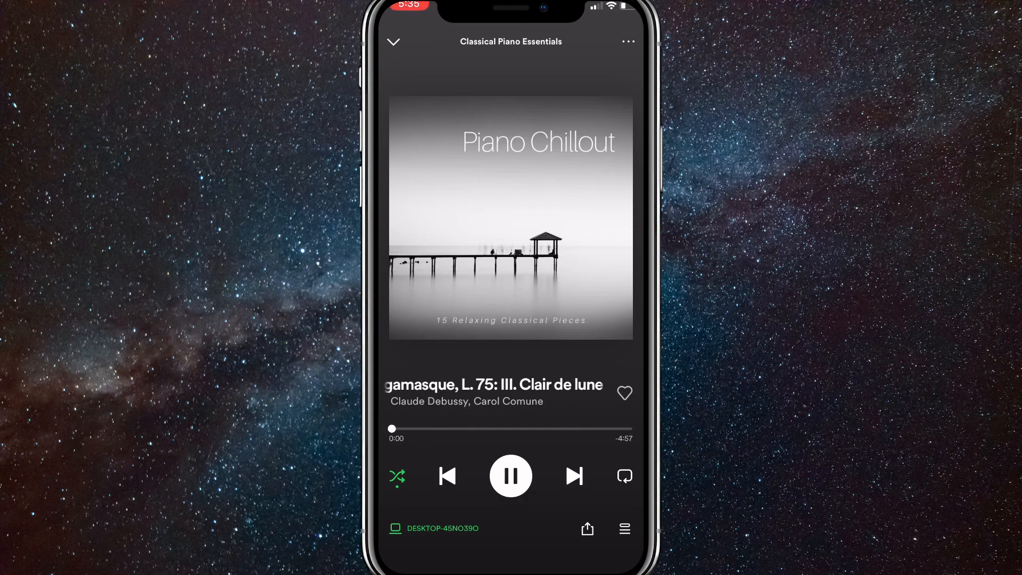